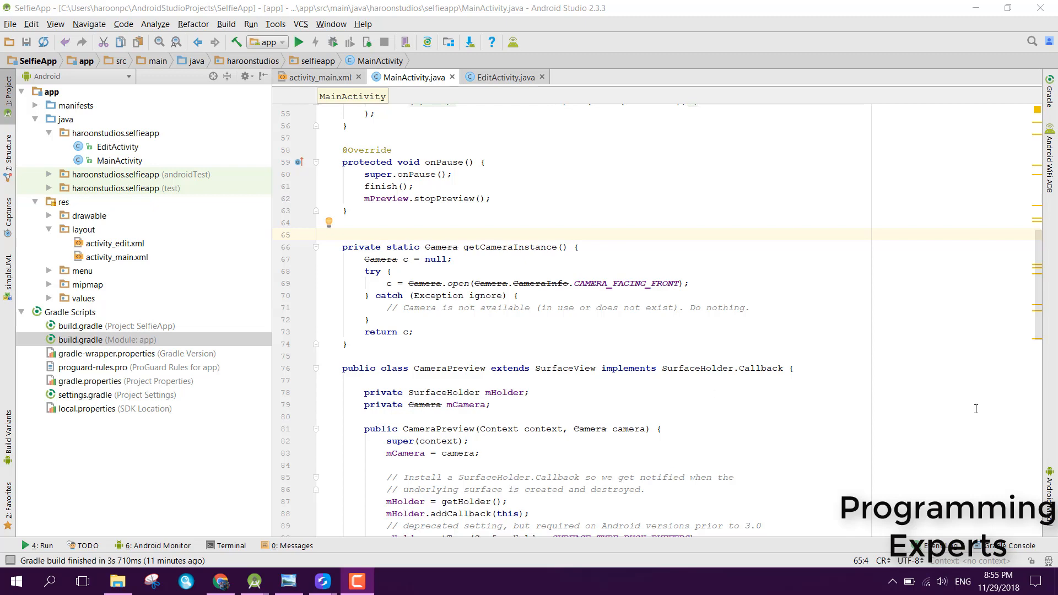
Step: Scroll through MainActivity.java's camera preview surface lifecycle code
scroll(down, 3)
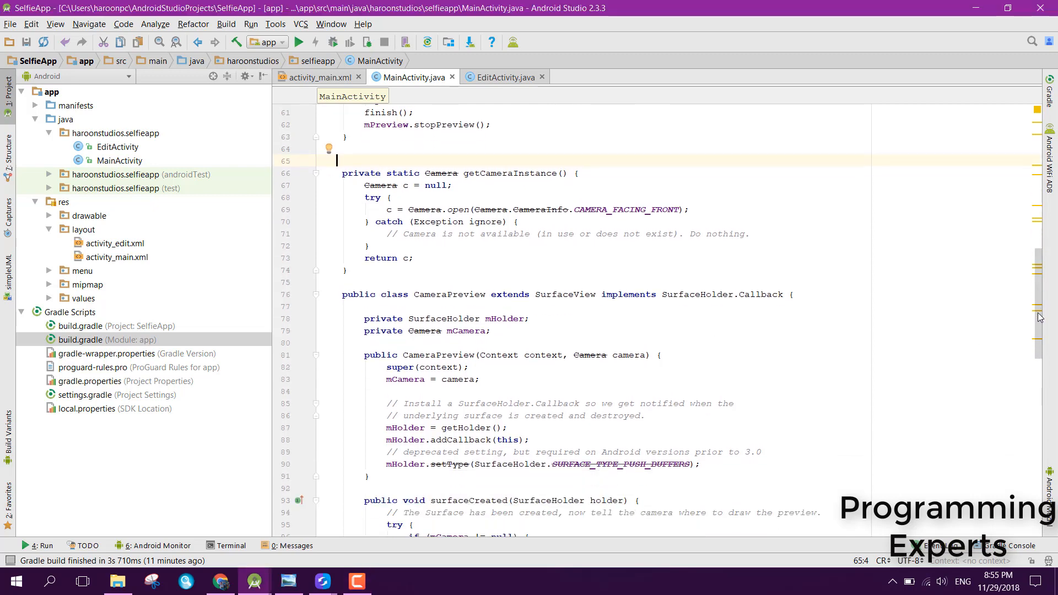
scroll(down, 3)
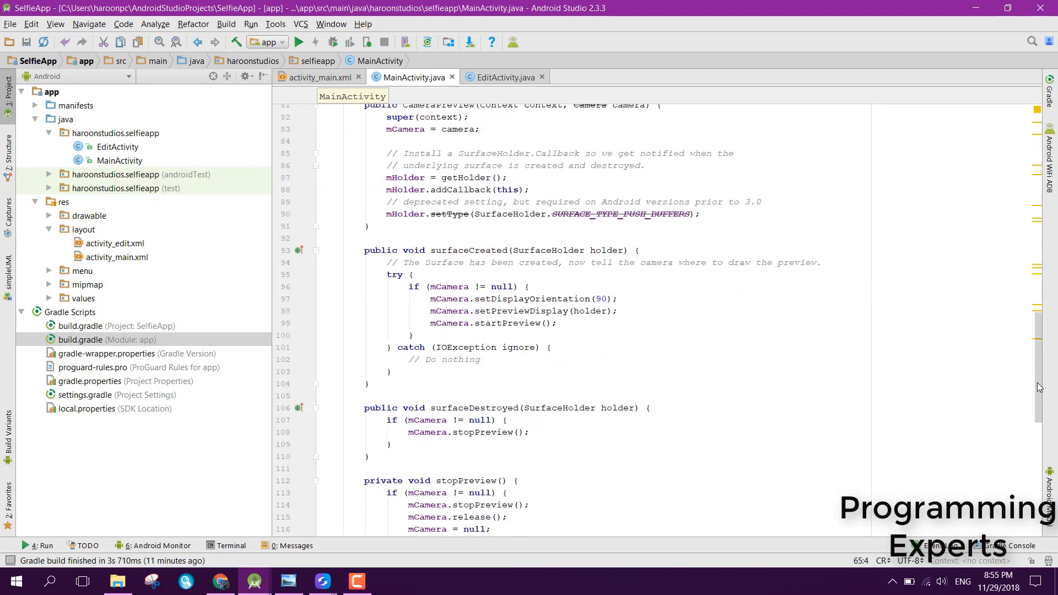
scroll(down, 3)
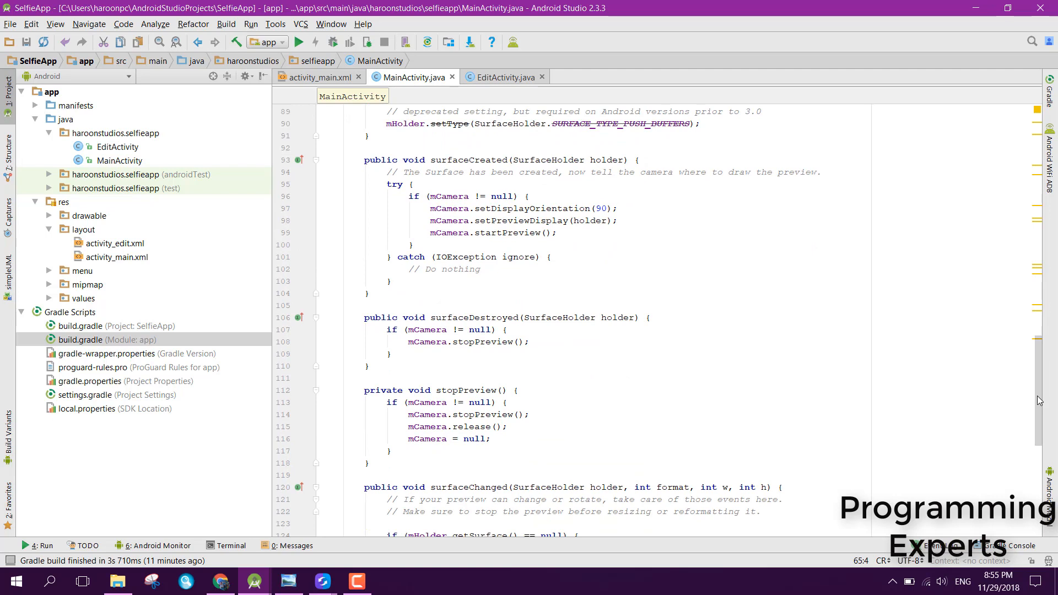
mouse_move(1037, 380)
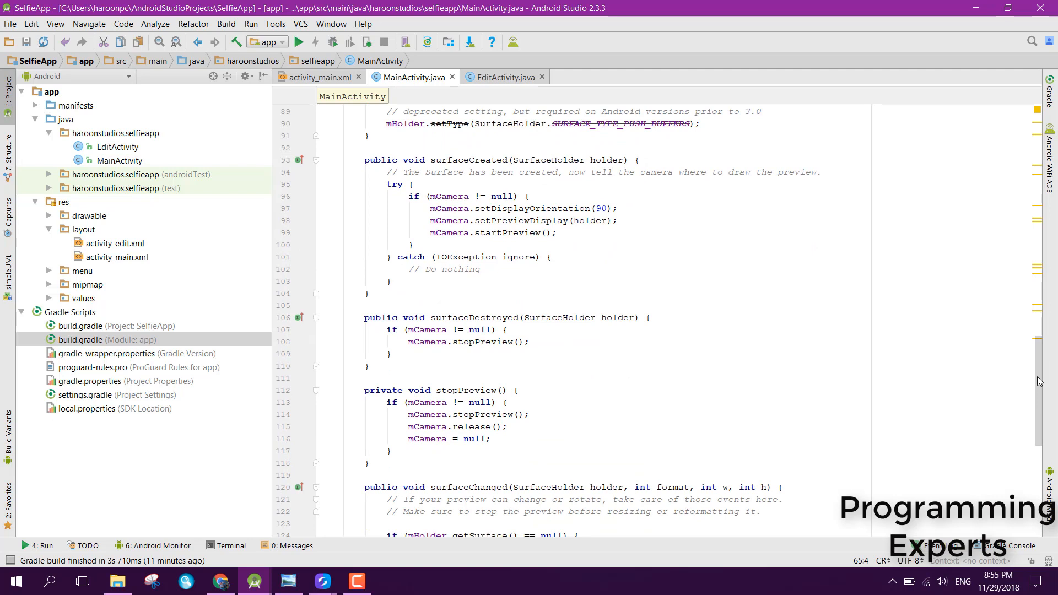
scroll(up, 3)
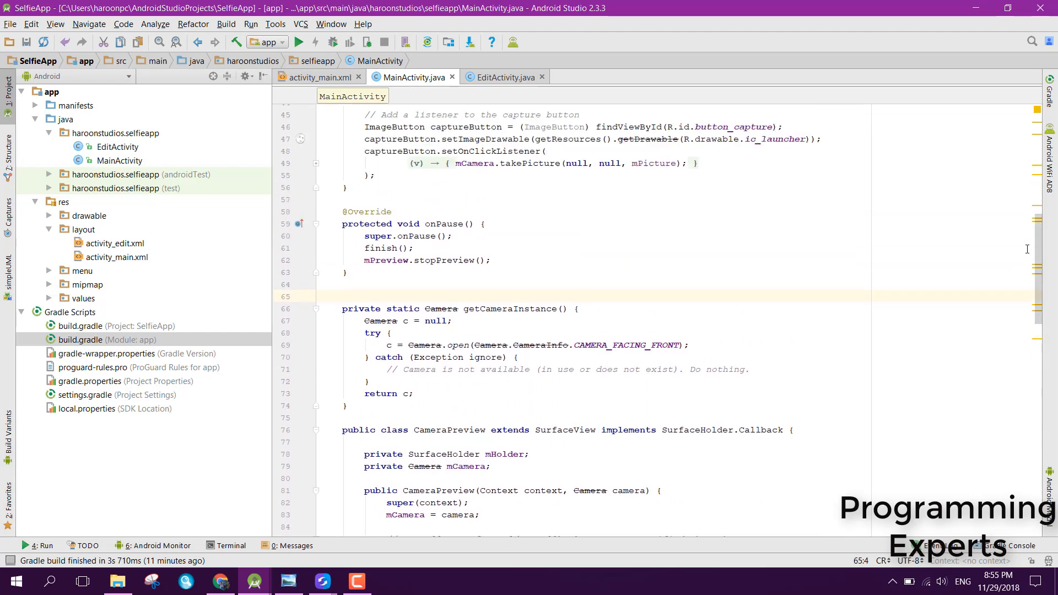
scroll(up, 3)
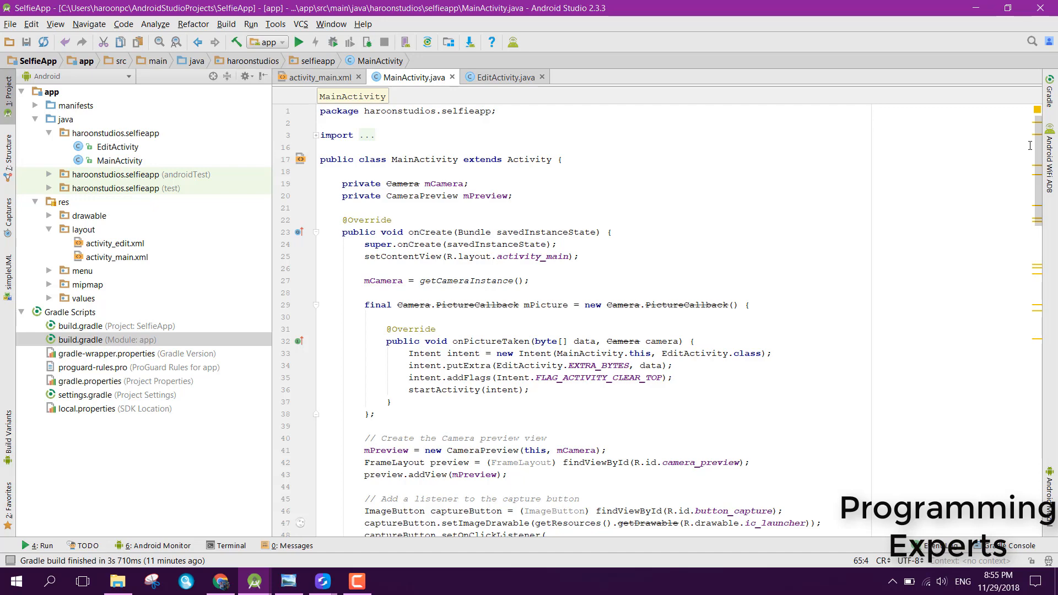
scroll(down, 3)
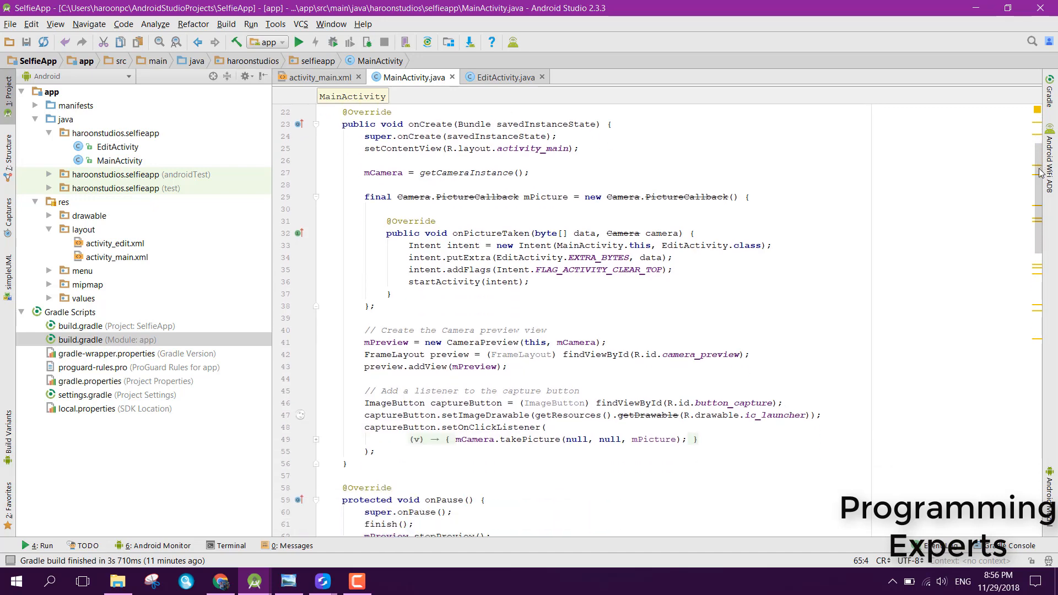
scroll(down, 3)
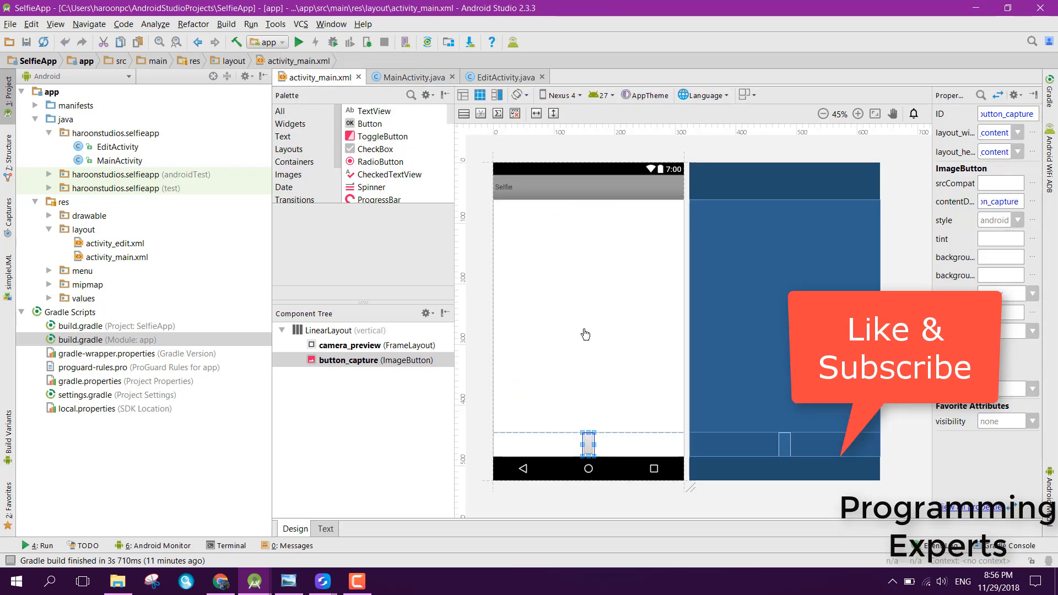
mouse_move(560, 315)
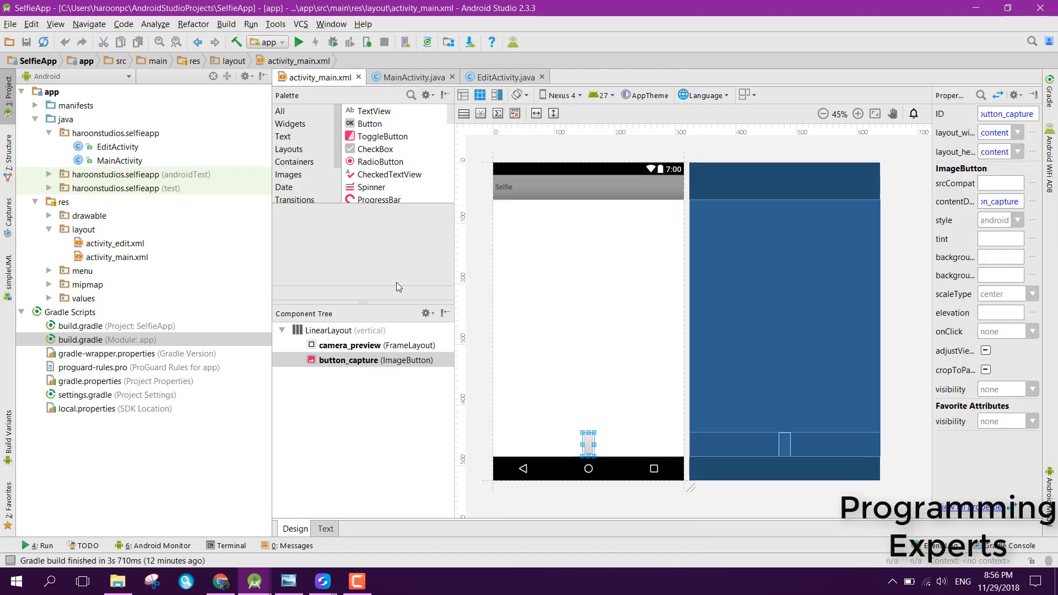
Step: Close build.gradle and review MainActivity.java's capture-button listener and onPause code
click(408, 76)
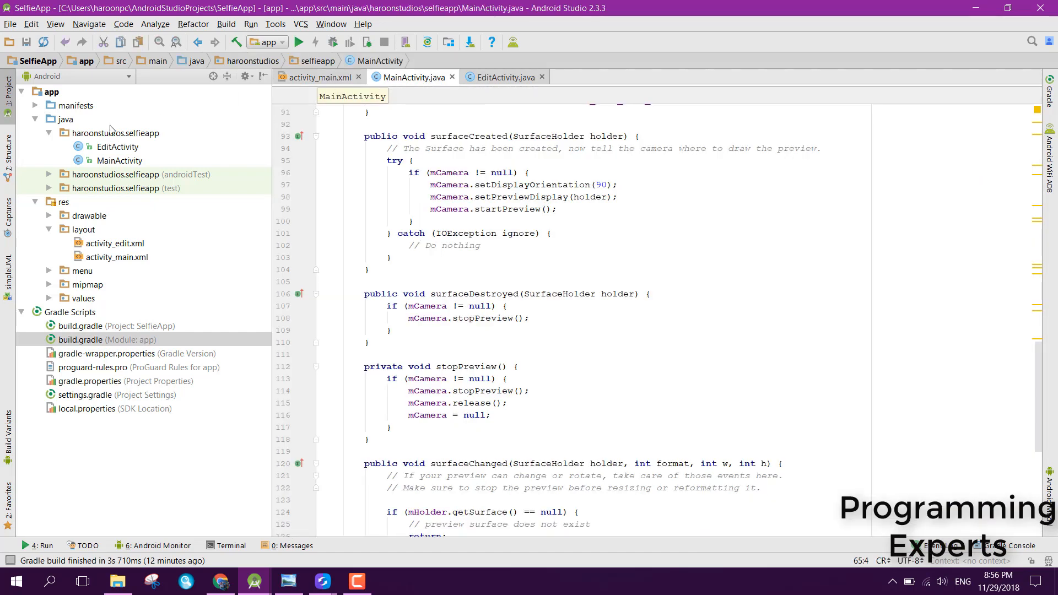
mouse_move(126, 153)
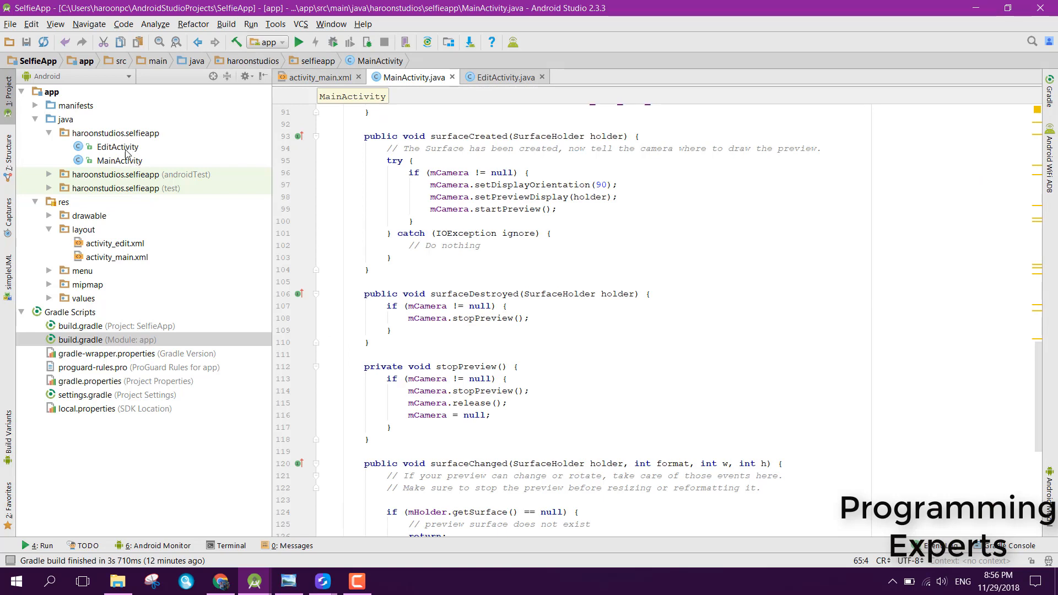
mouse_move(127, 150)
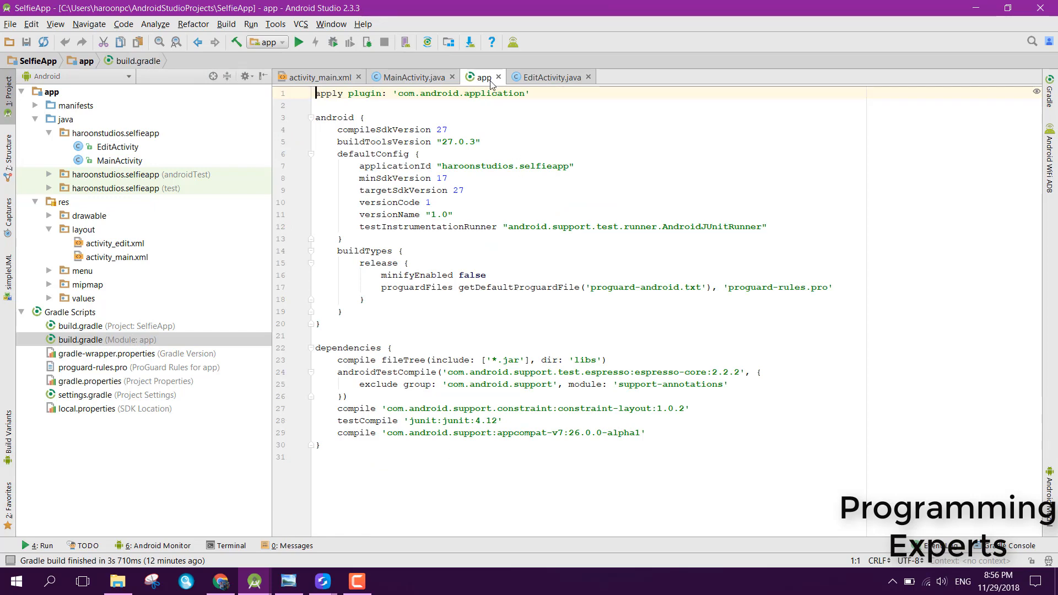
click(409, 78)
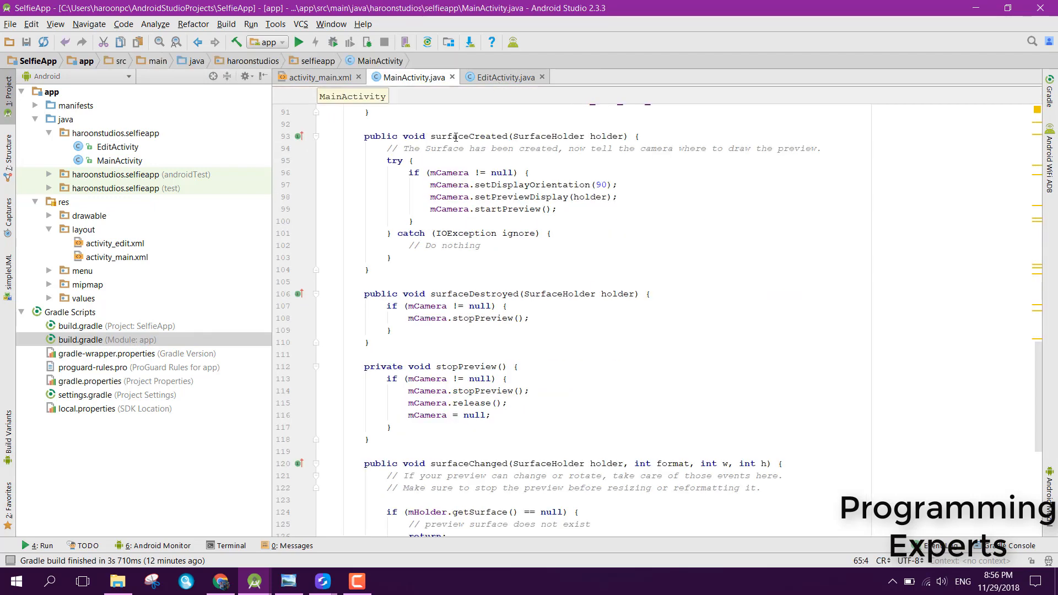
scroll(down, 3)
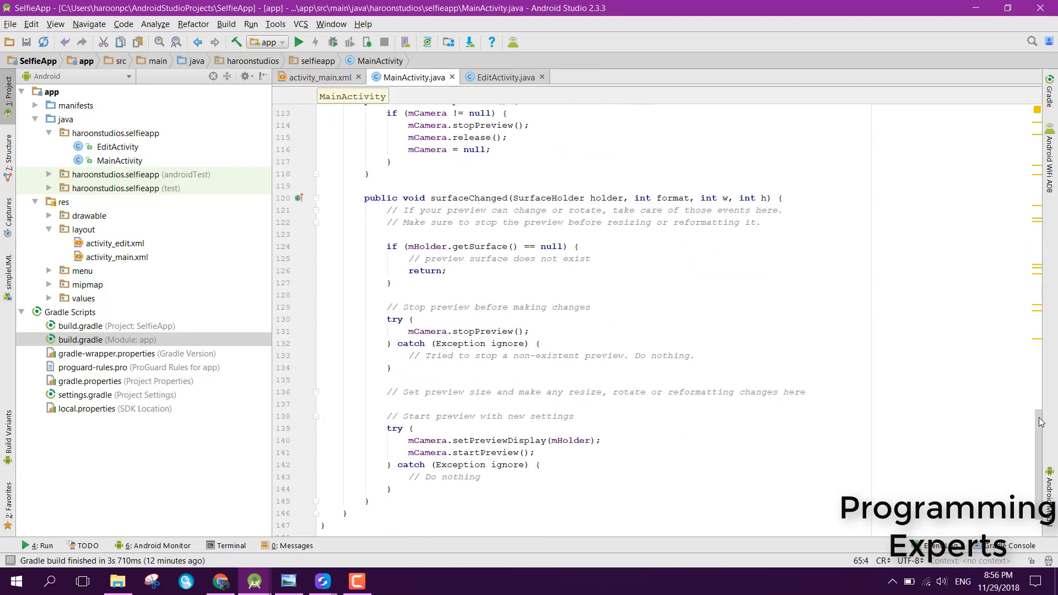
scroll(up, 3)
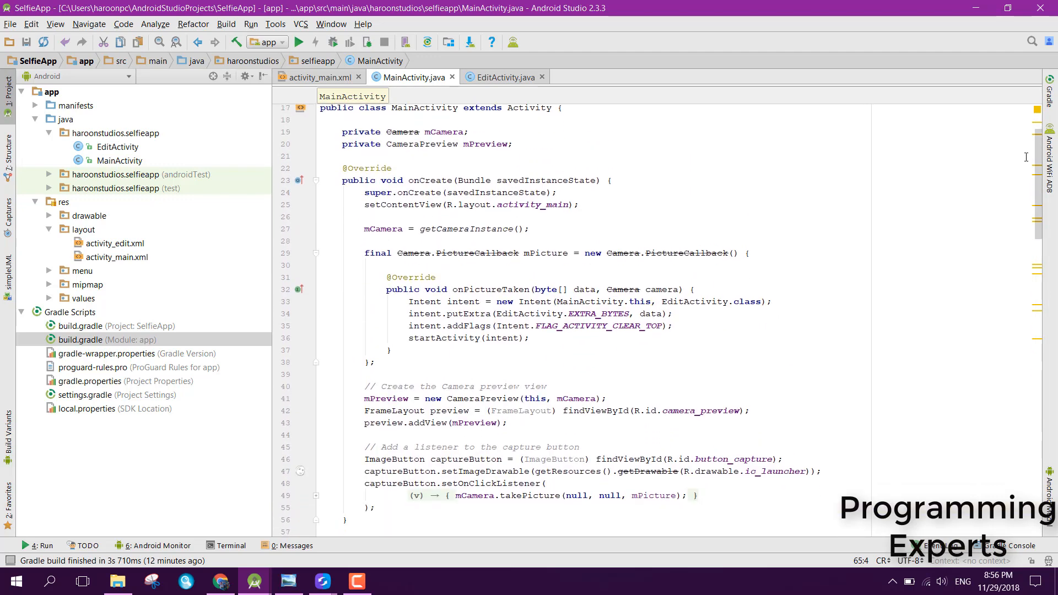
scroll(down, 3)
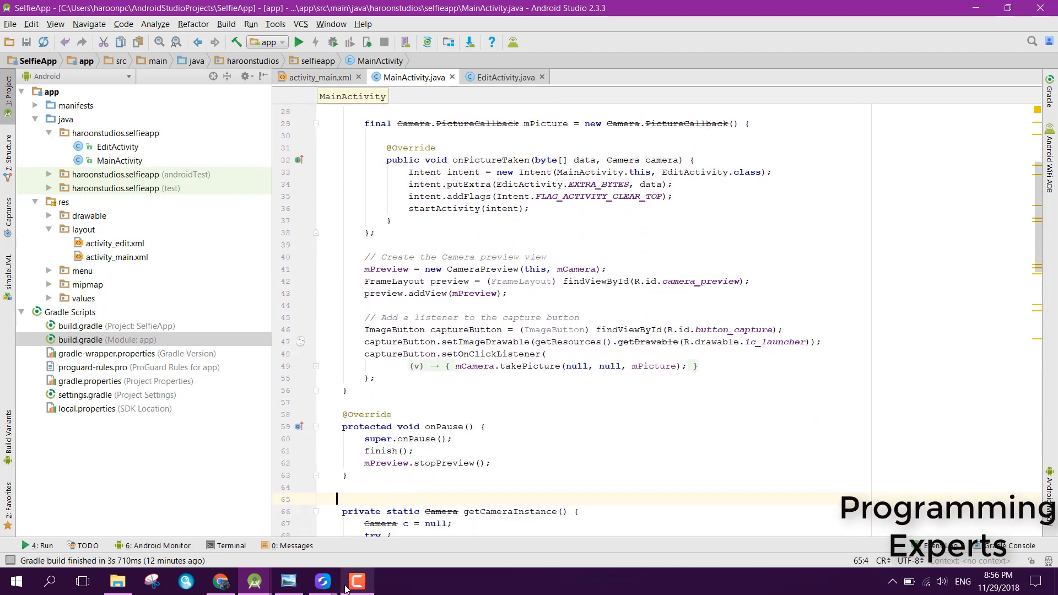
Step: Bring up the SideSync phone mirror and launch the Selfie app
click(322, 581)
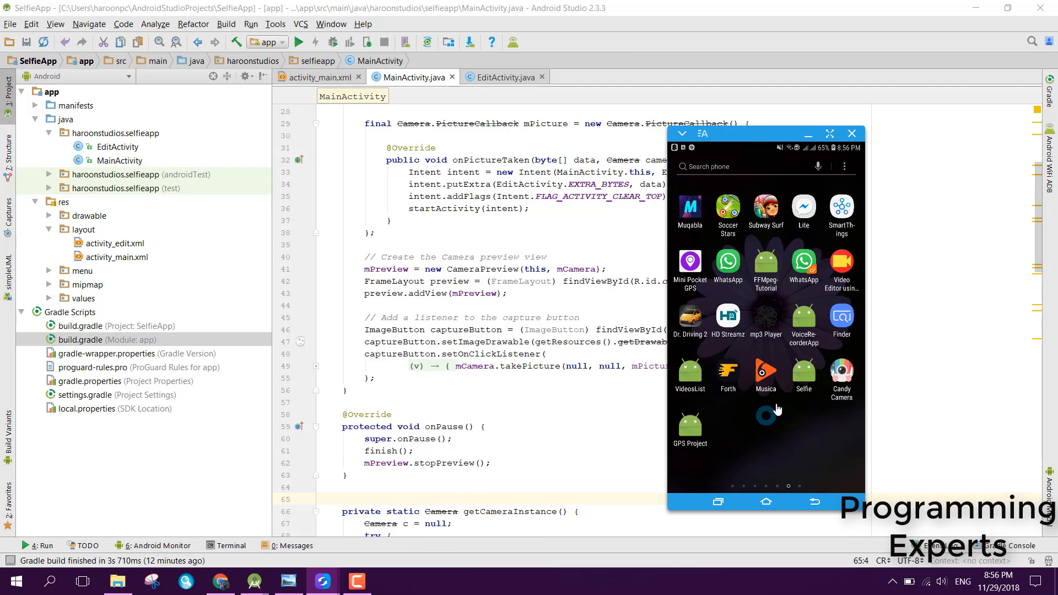
click(803, 375)
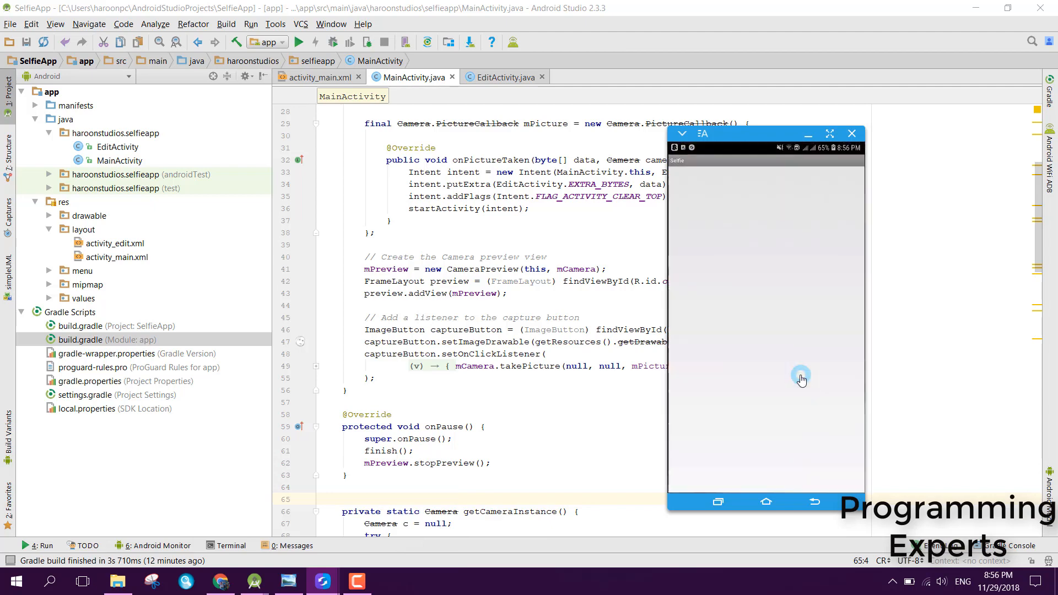
click(800, 379)
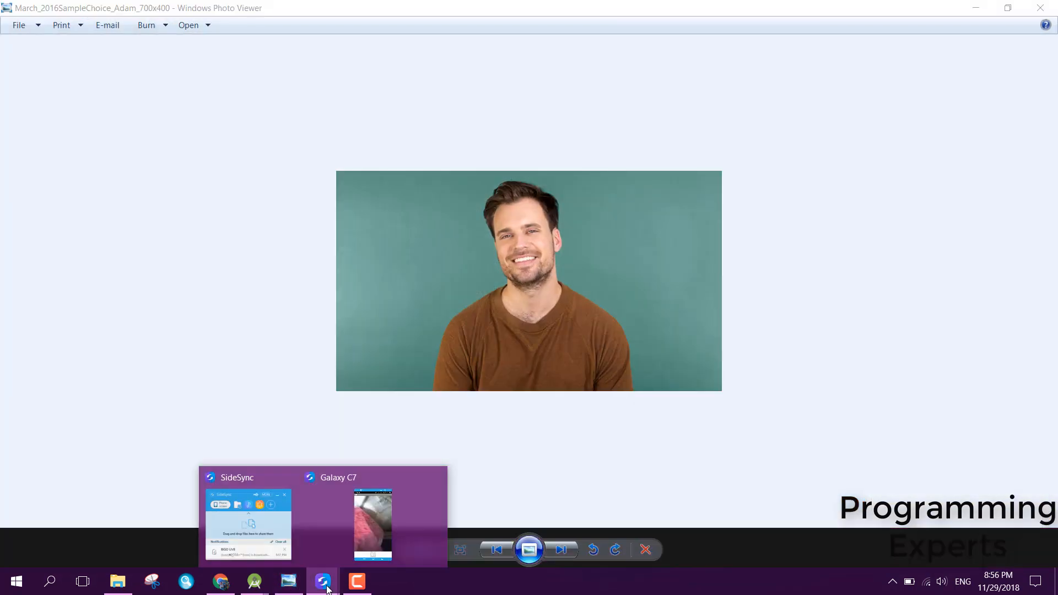
Step: Restore the Galaxy C7 mirror so the Selfie camera shows the portrait photo
click(372, 524)
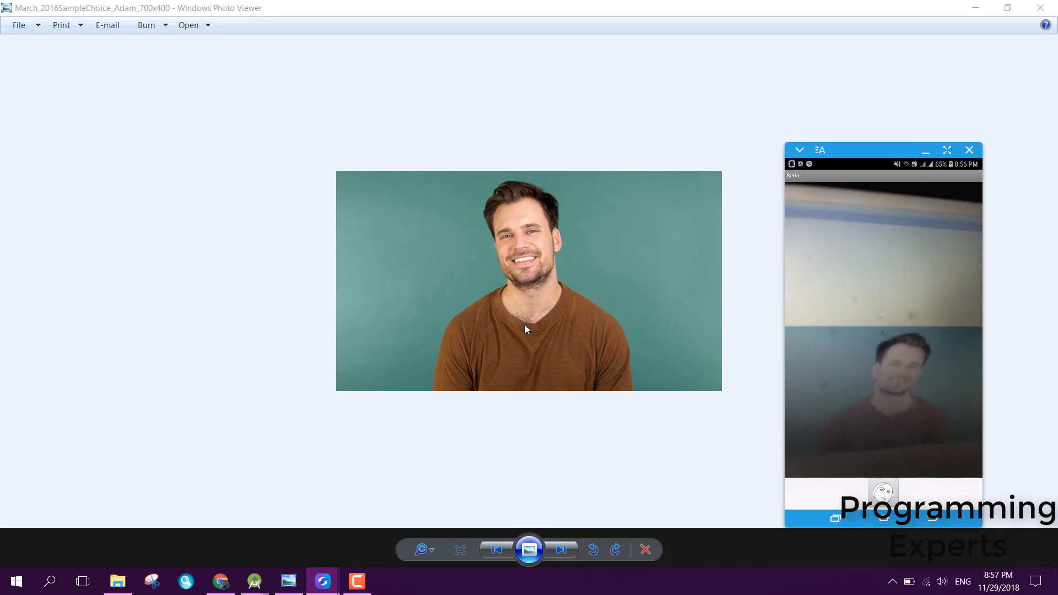
mouse_move(753, 529)
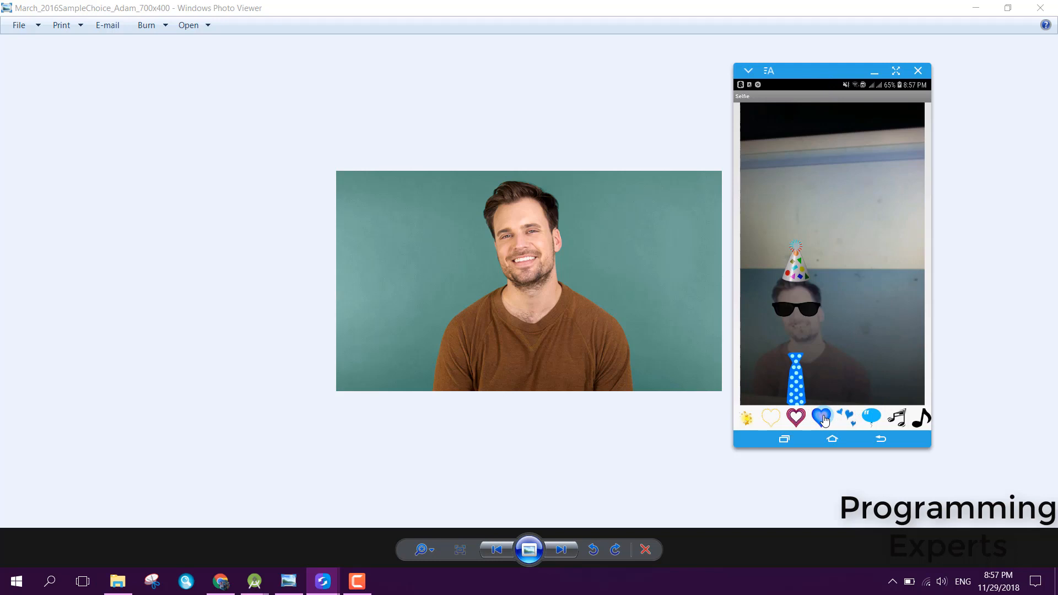
Step: Select the blue heart sticker to place hearts above the face
click(821, 417)
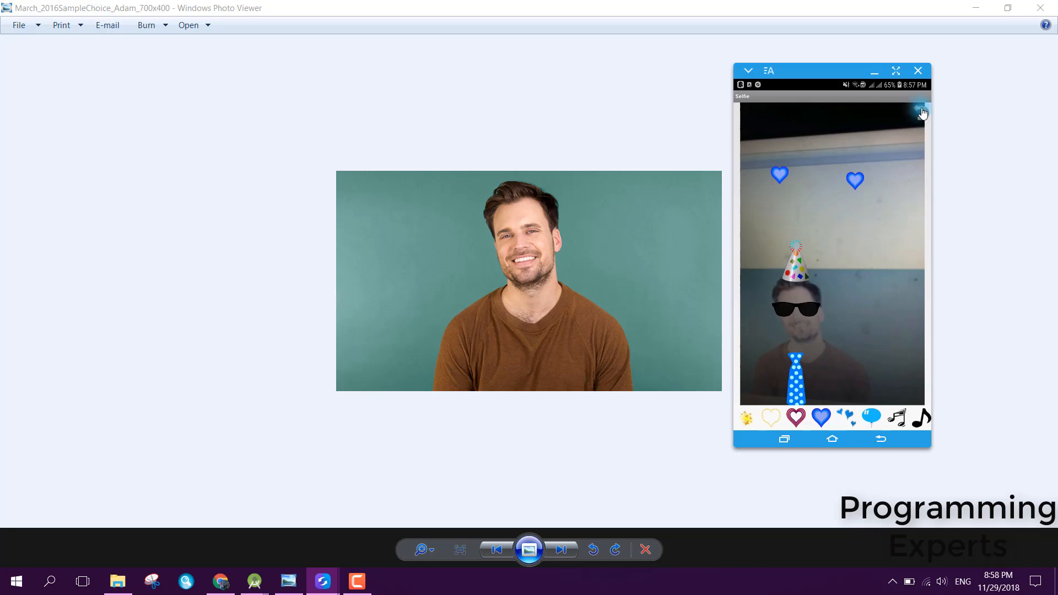
Step: Add another blue heart, then select the single music note sticker
click(921, 111)
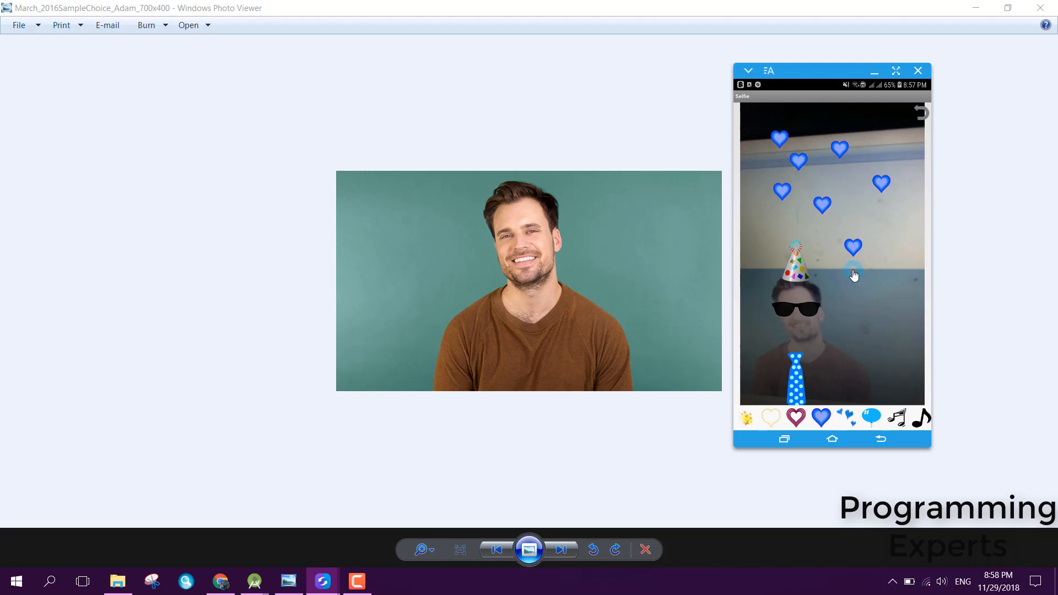
mouse_move(871, 418)
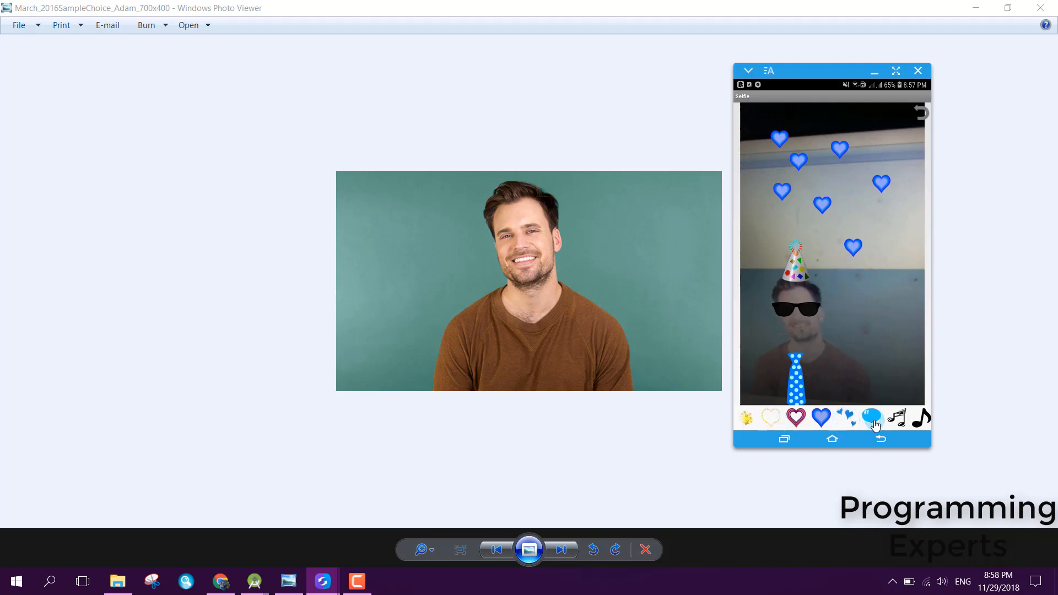
mouse_move(760, 418)
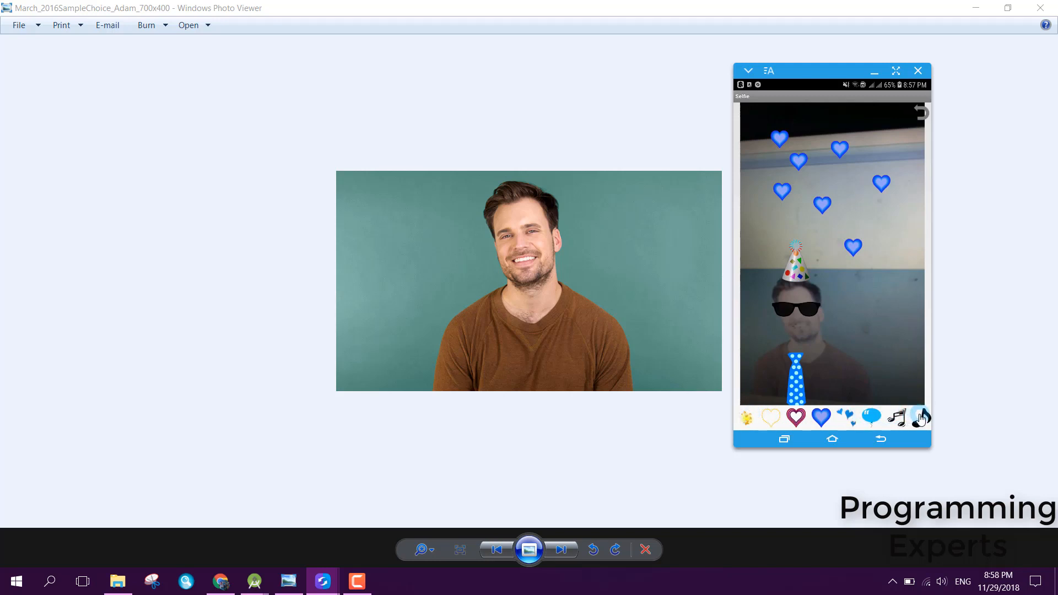
click(920, 418)
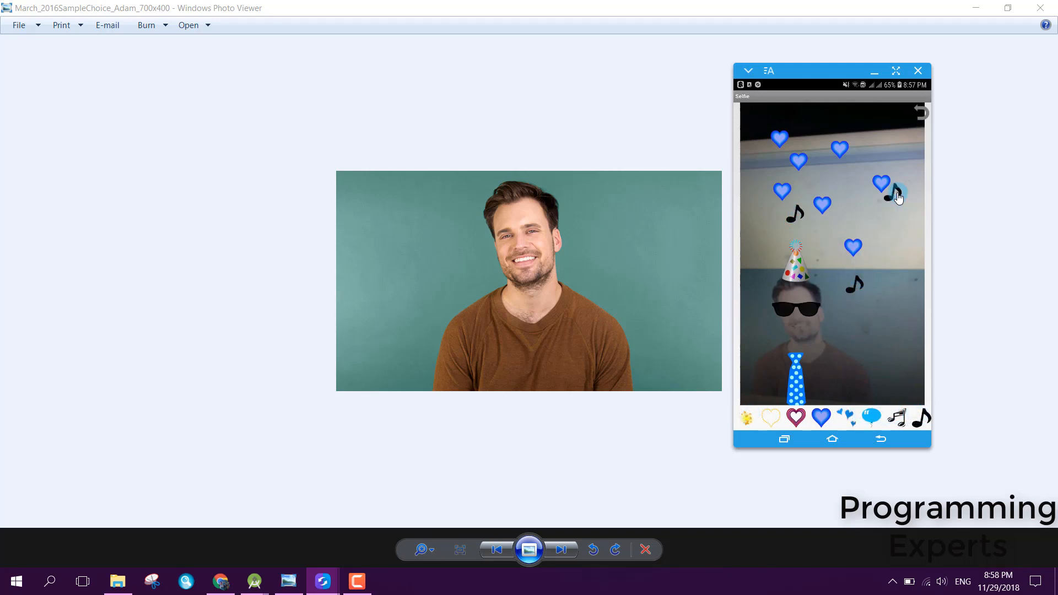